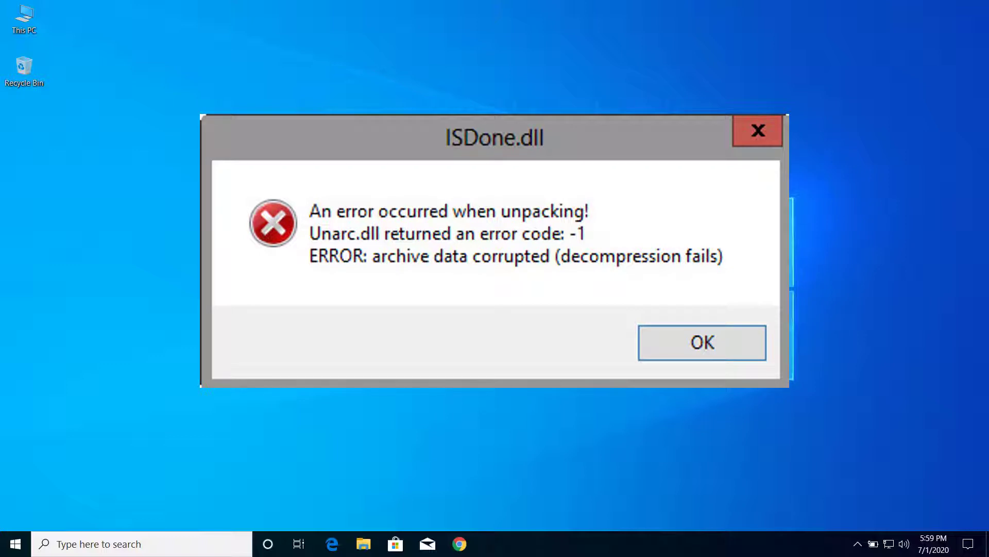
# Step: Close the ISDone.dll corrupted-archive unpacking error with OK
pyautogui.click(703, 343)
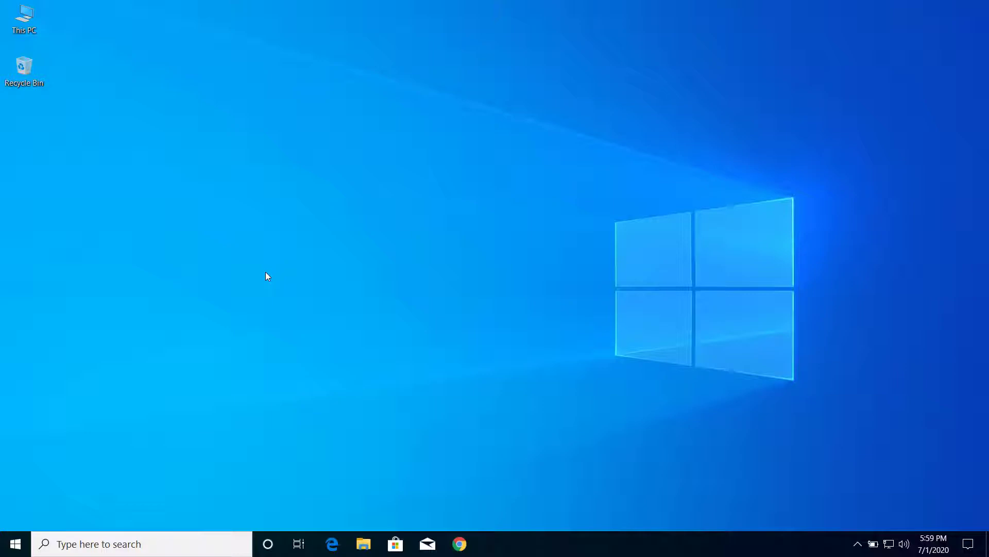
pyautogui.moveTo(223, 303)
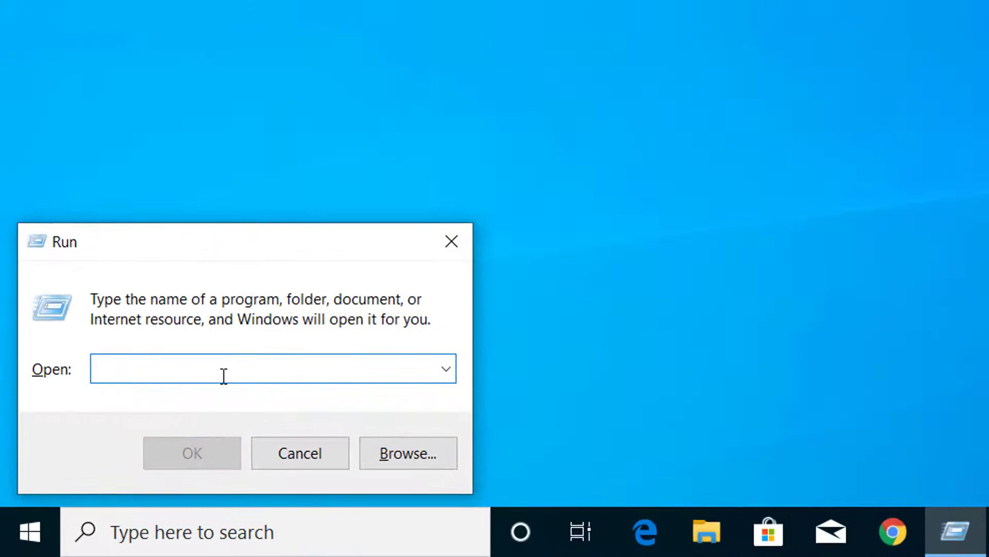
# Step: Run sysdm.cpl to open System Properties on the Advanced tab
pyautogui.write('s')
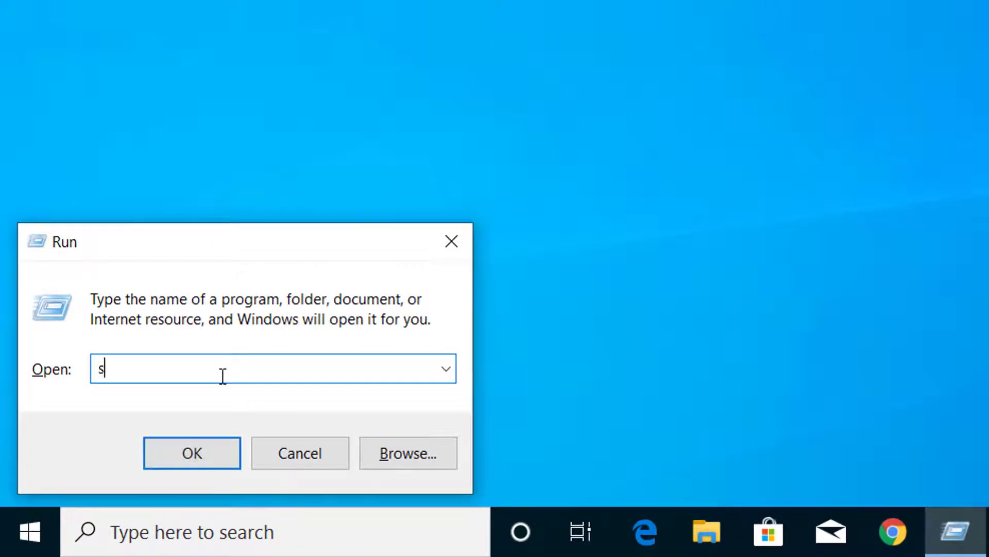
pyautogui.write('ysd')
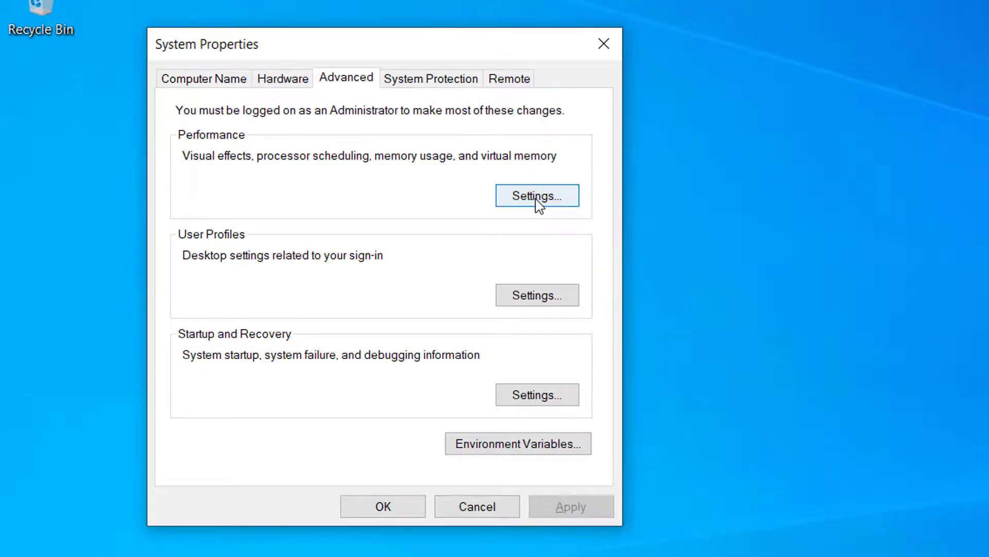
# Step: Open Performance Options' Advanced tab and its Virtual Memory dialog
pyautogui.click(537, 195)
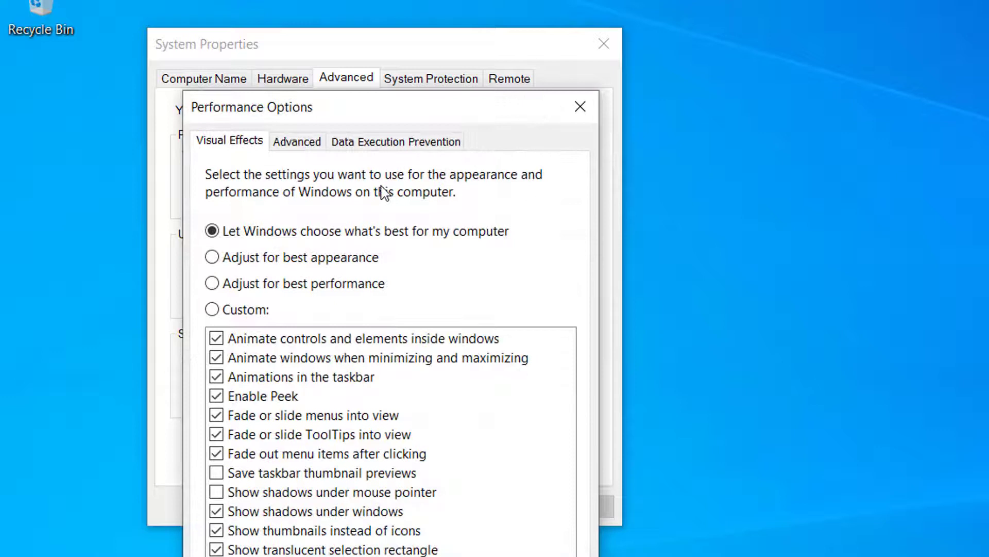
pyautogui.click(297, 141)
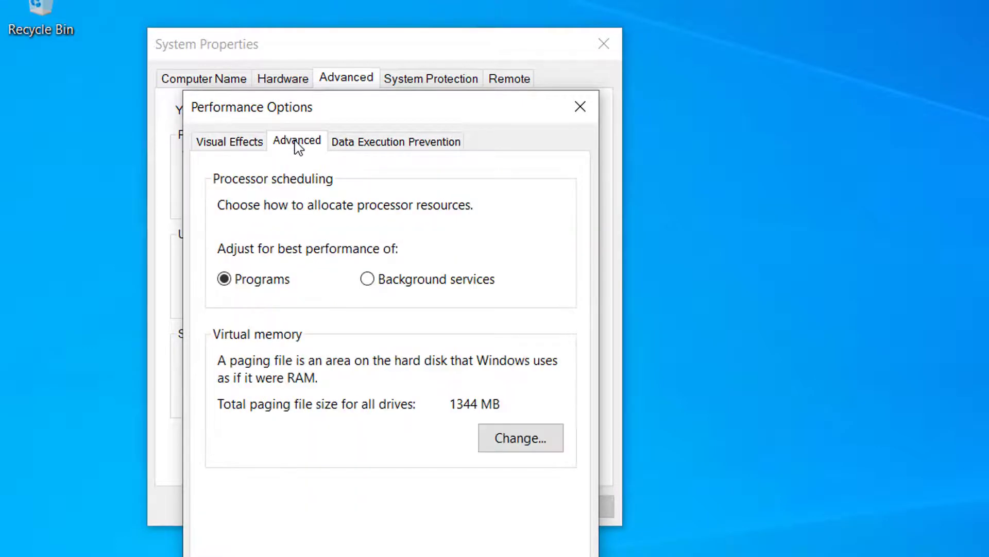
pyautogui.moveTo(307, 396)
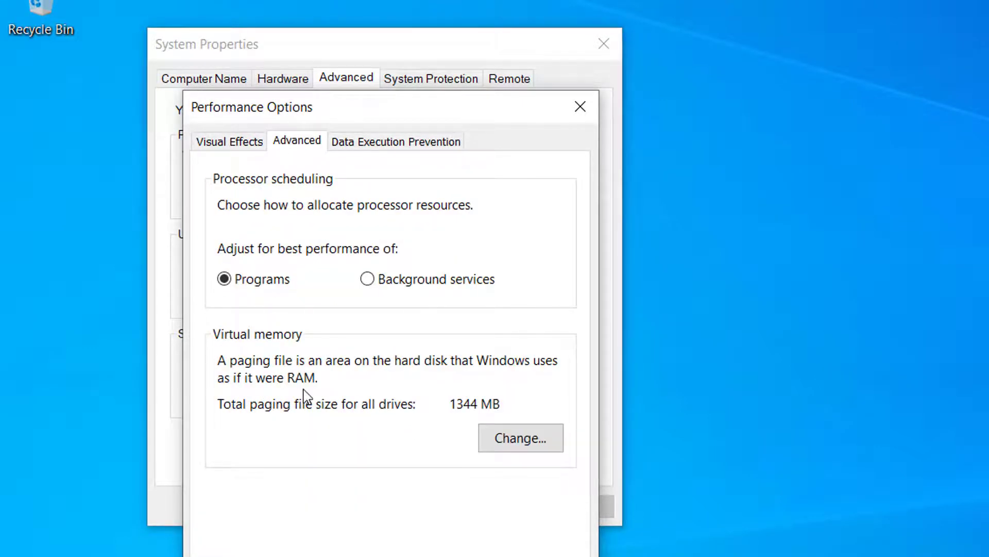
pyautogui.moveTo(352, 429)
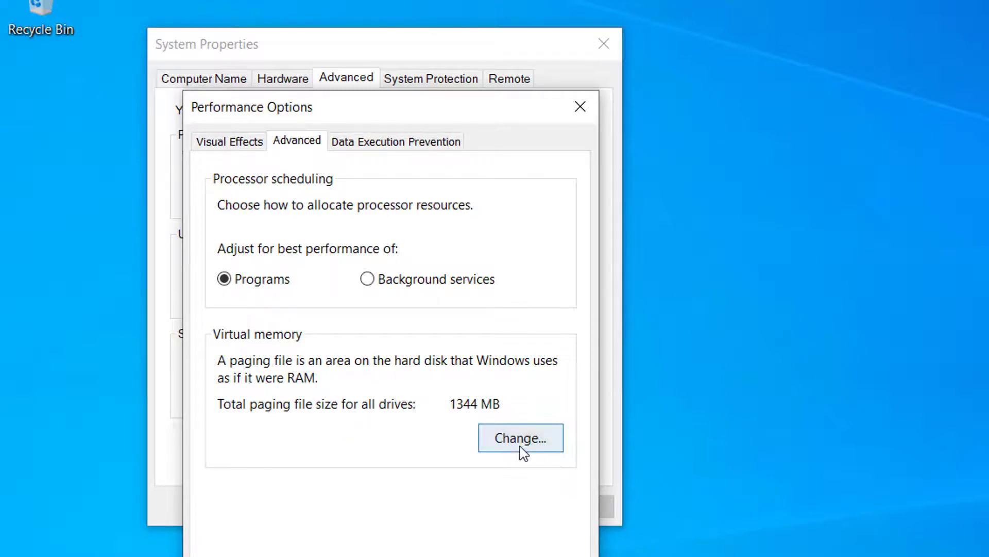
pyautogui.click(521, 438)
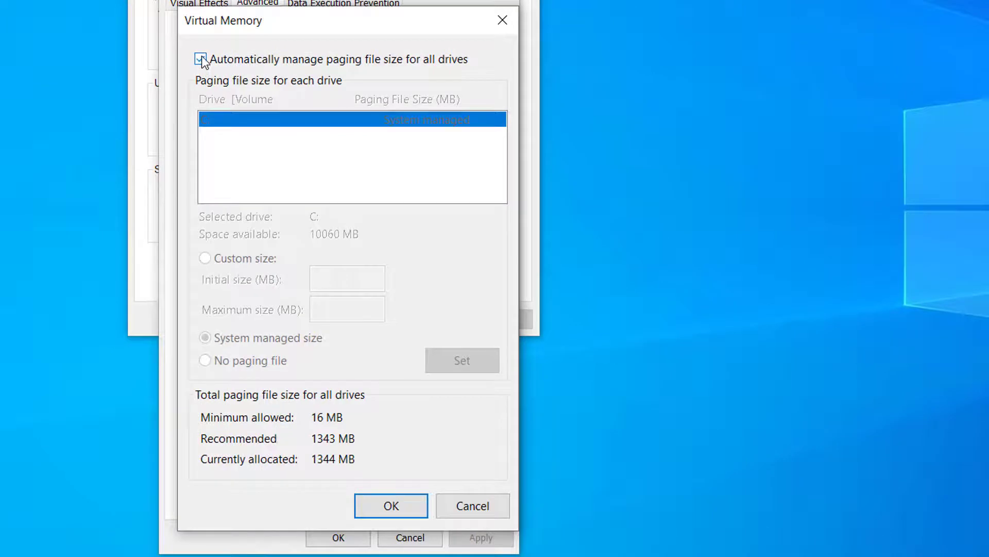
# Step: Replace automatic paging on C: with a custom 100 MB initial, 3000 MB maximum size
pyautogui.click(200, 58)
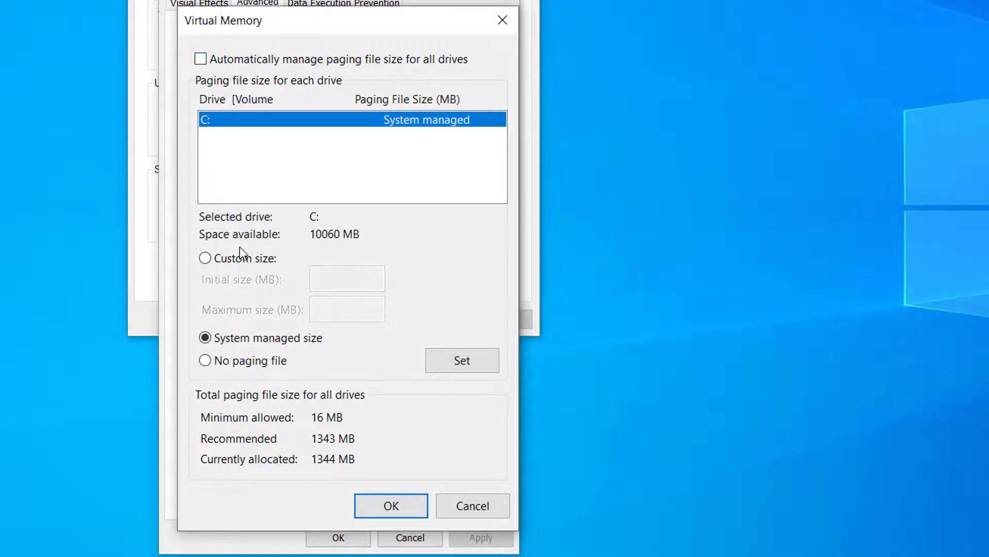
pyautogui.click(205, 258)
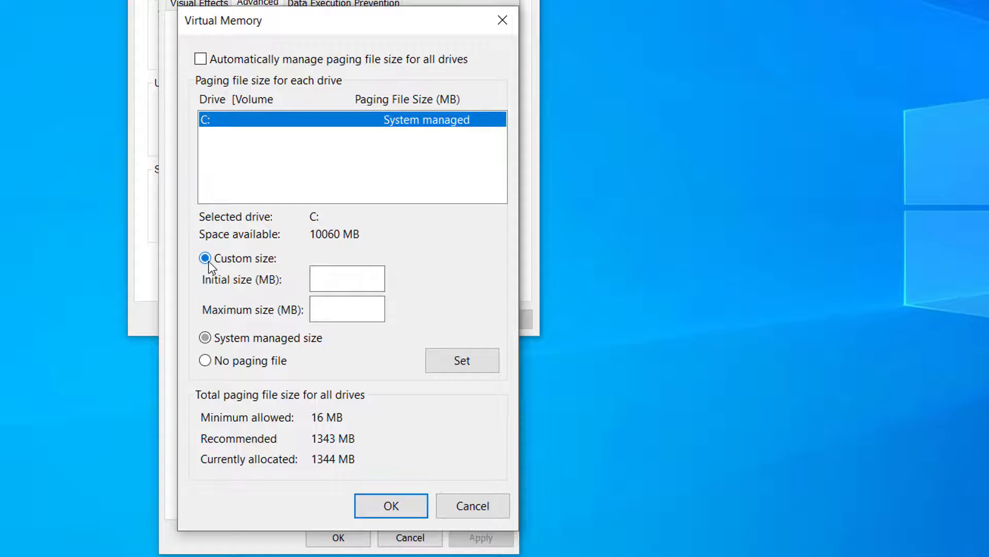
pyautogui.click(347, 279)
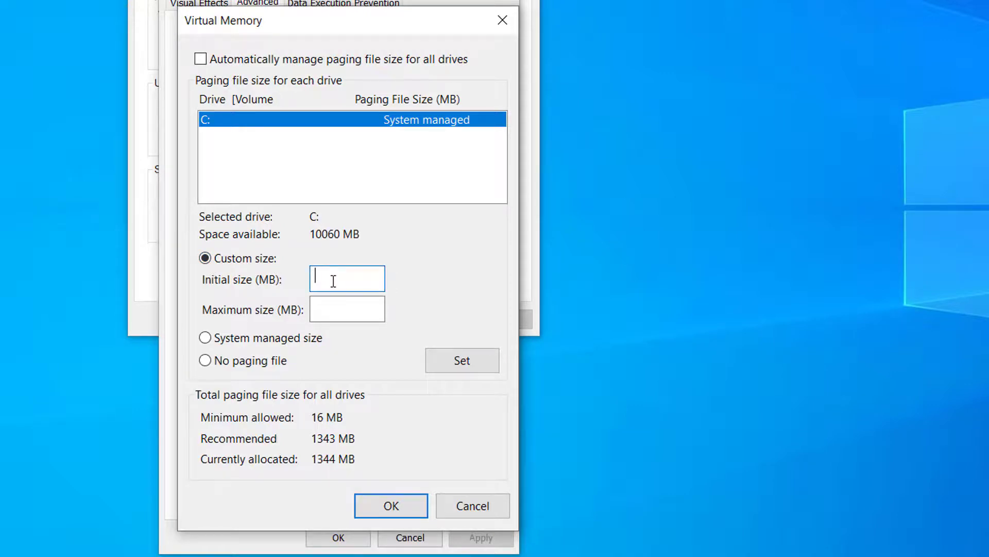
pyautogui.write('1')
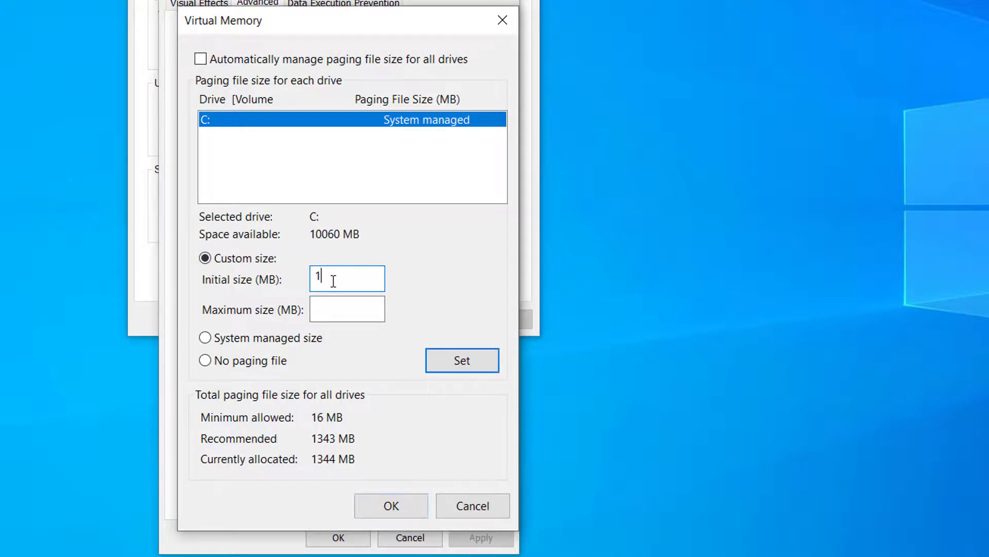
pyautogui.write('00')
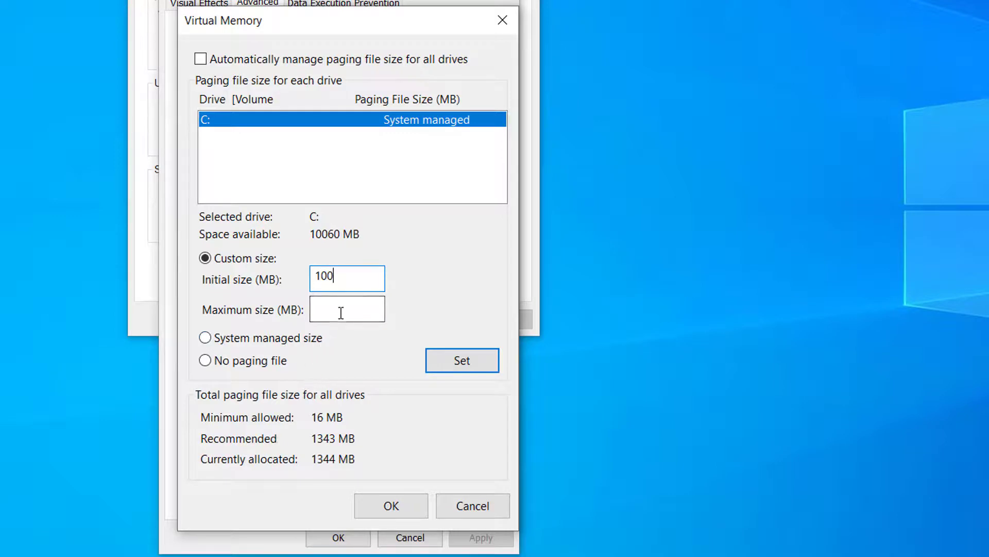
pyautogui.click(346, 308)
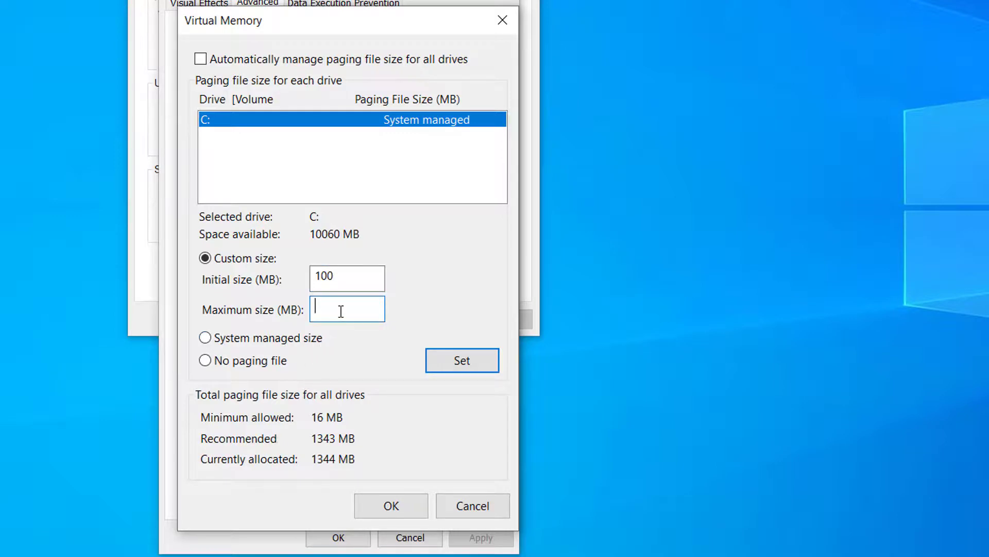
pyautogui.write('3000')
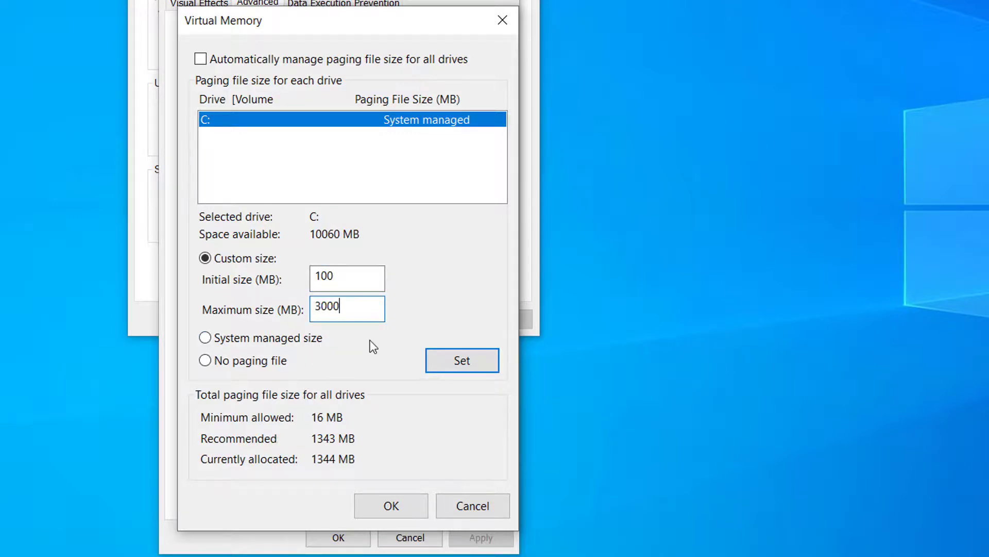
pyautogui.click(391, 505)
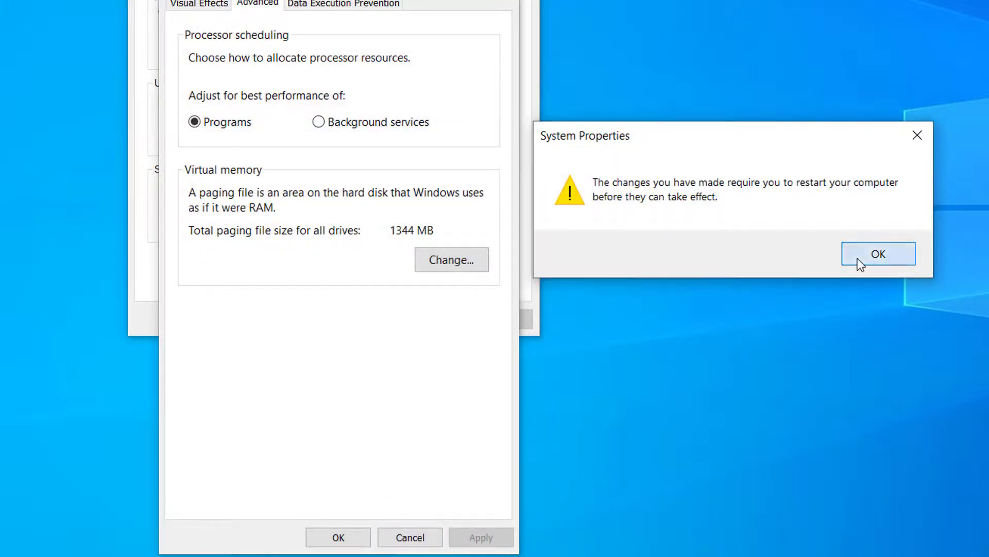
# Step: Acknowledge the restart-required warning for the paging file change
pyautogui.click(878, 253)
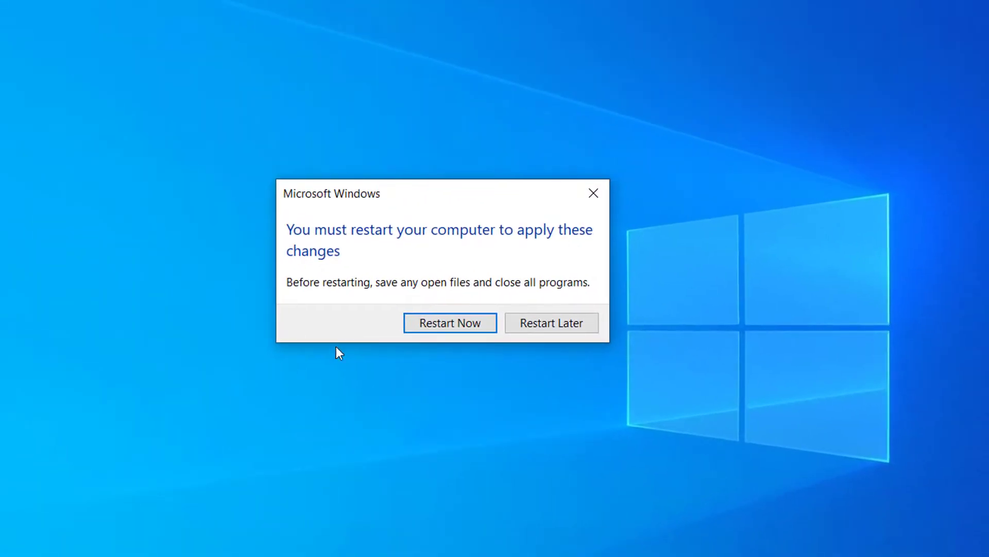
pyautogui.moveTo(434, 334)
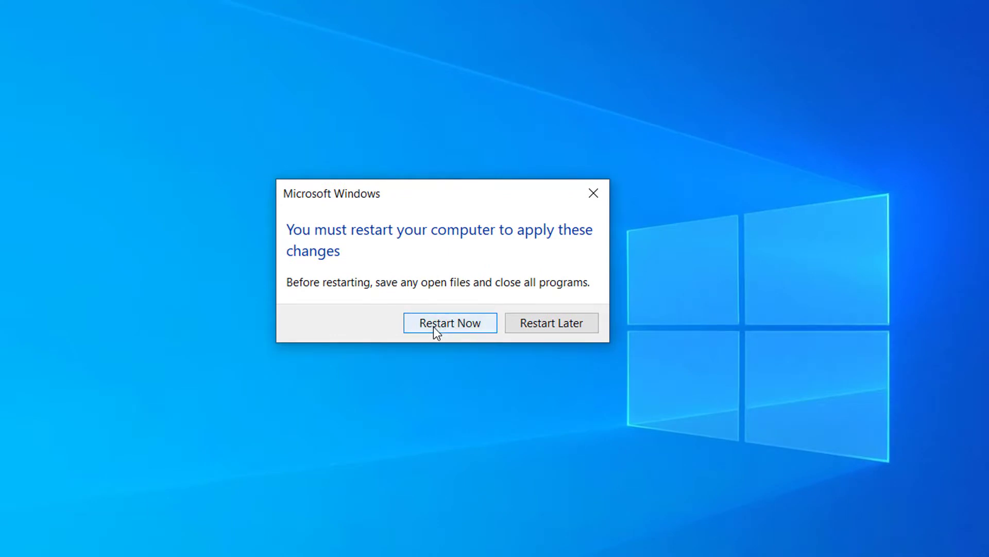